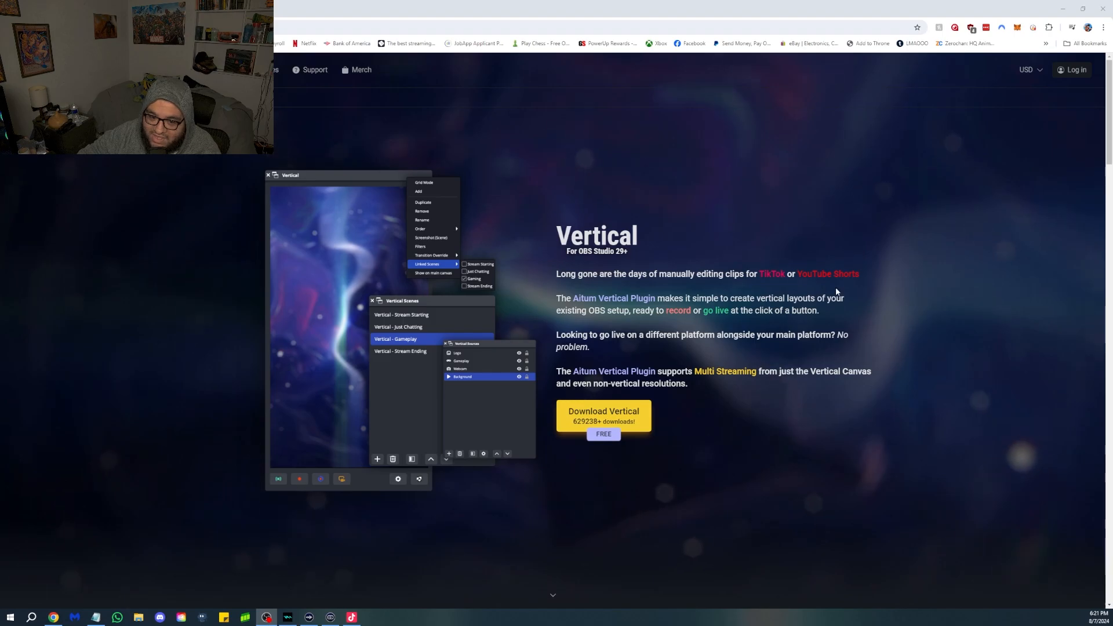
# - View the Vertical canvas General settings: 1080x1920 resolution with Vertical as the virtual camera
pyautogui.scroll(-3)
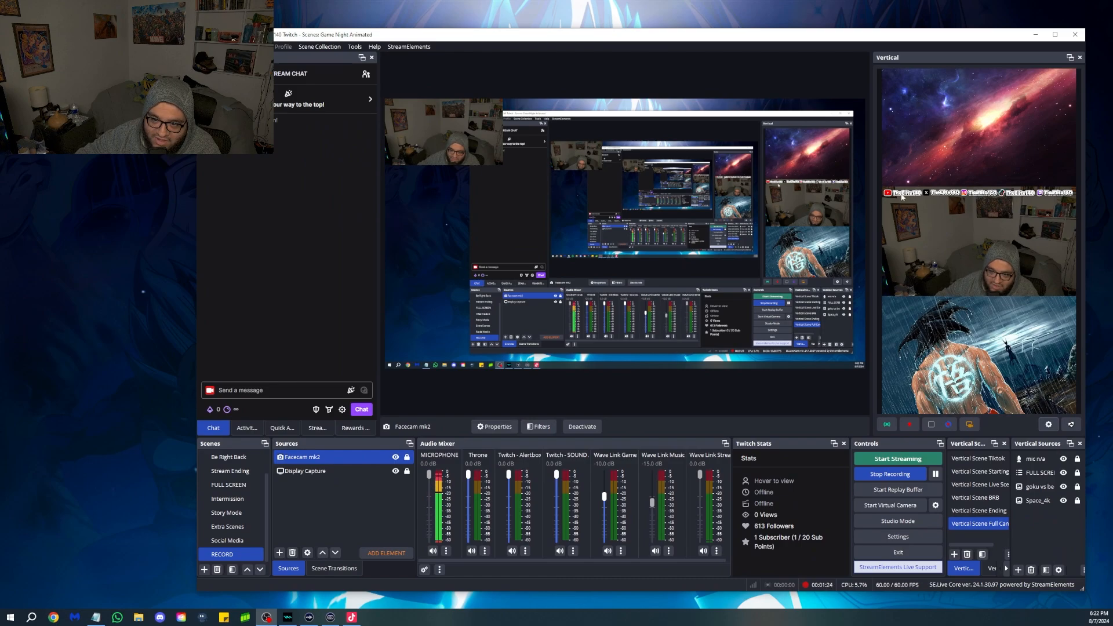
pyautogui.moveTo(890, 271)
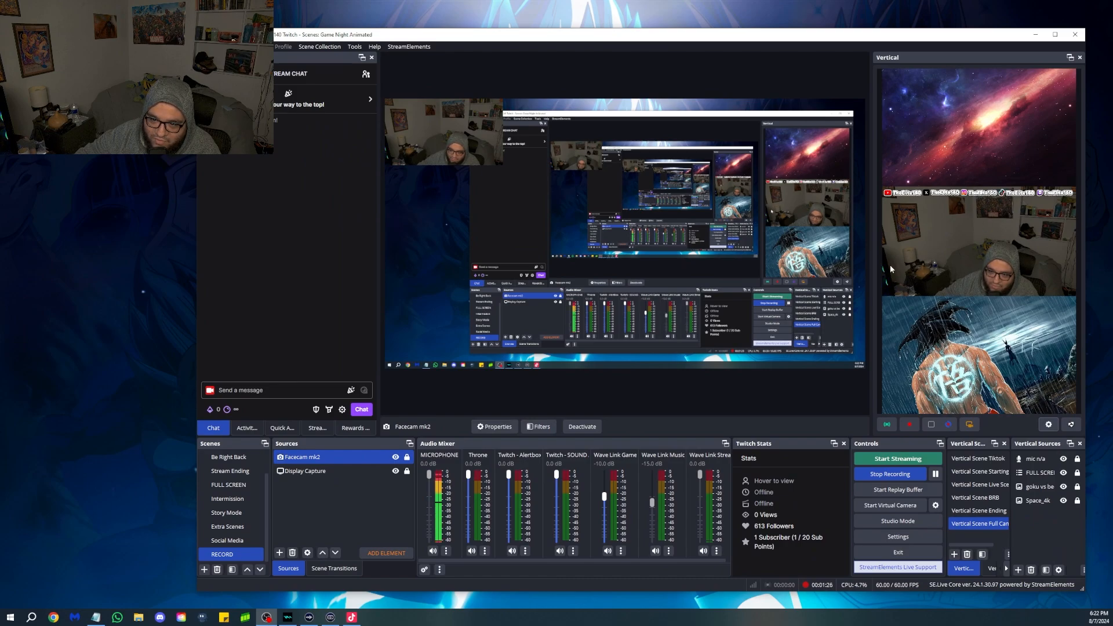
pyautogui.click(977, 458)
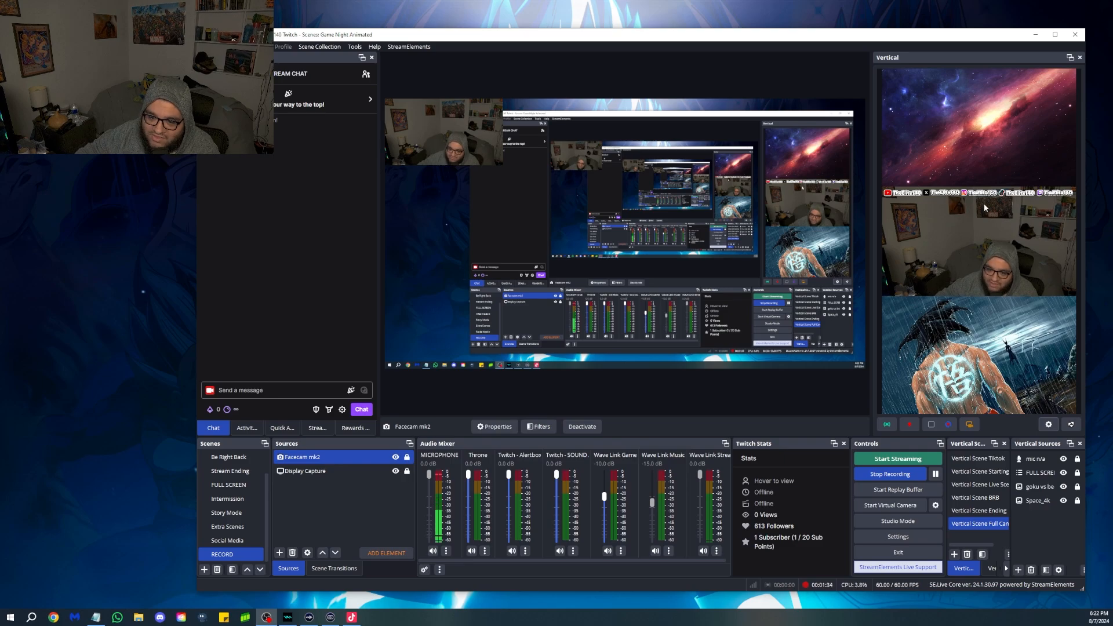
pyautogui.moveTo(1006, 385)
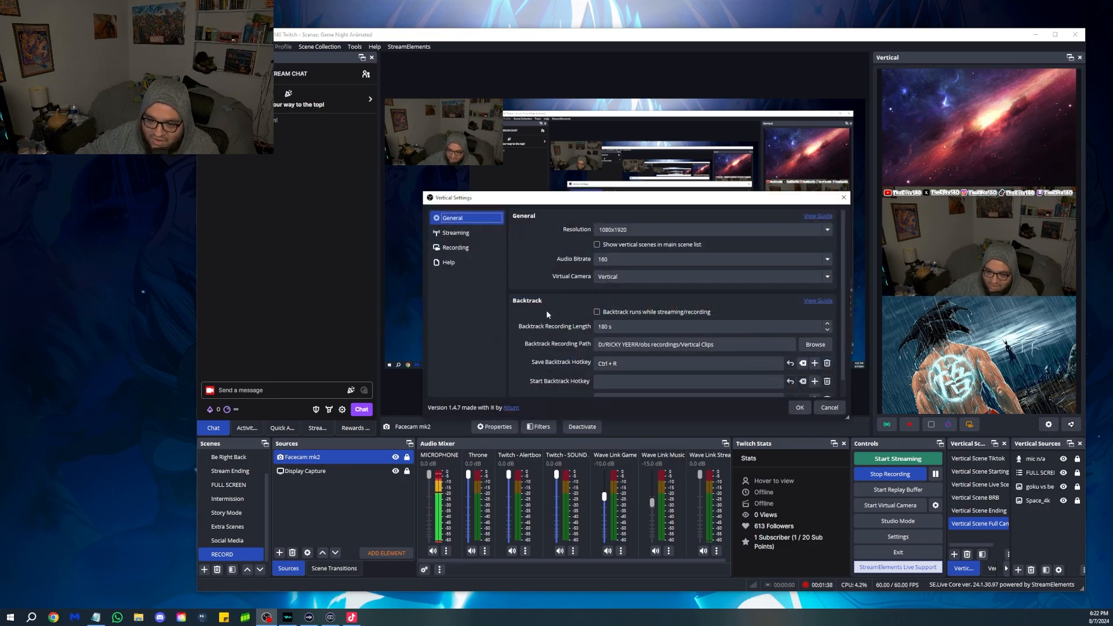
# - Review the Streaming and Recording pages of the Vertical Settings dialog
pyautogui.click(454, 232)
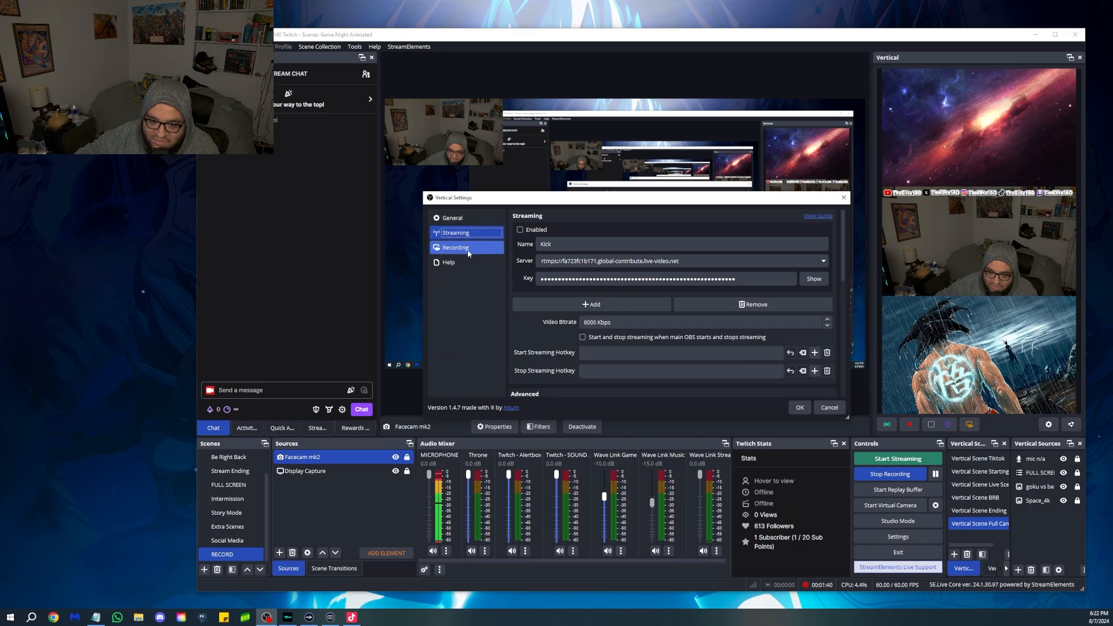
pyautogui.click(452, 218)
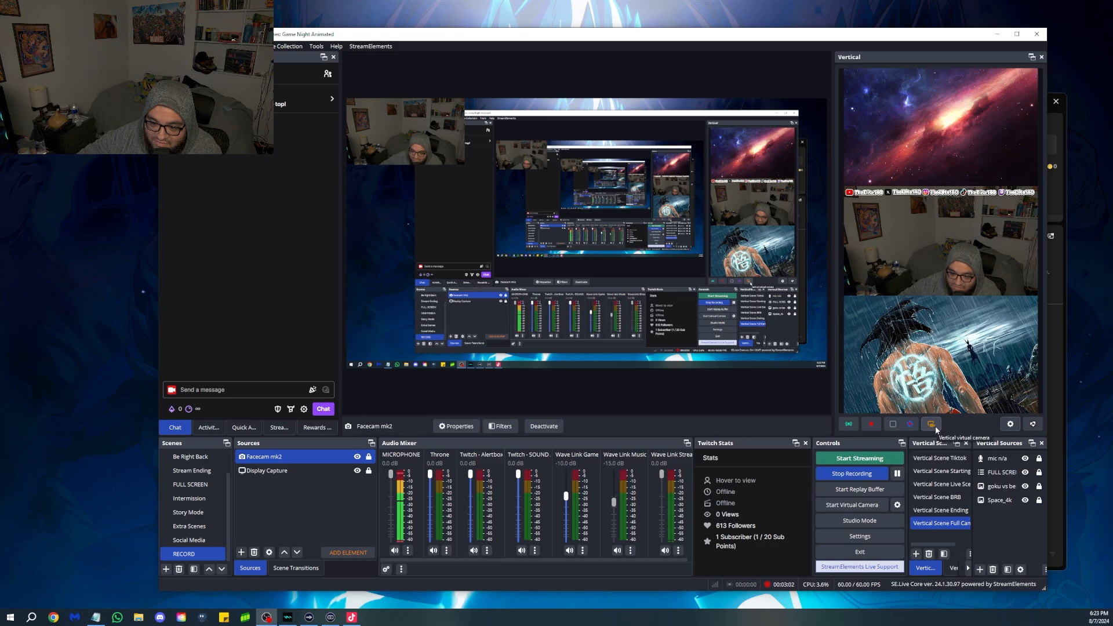
# - Start the Vertical canvas virtual camera in OBS
pyautogui.click(932, 424)
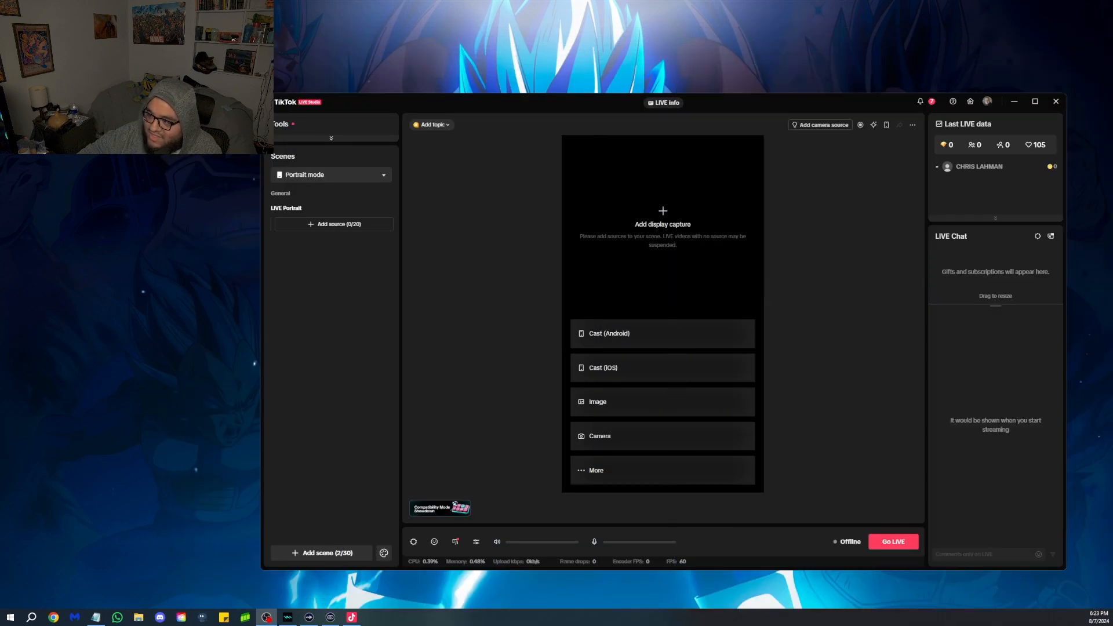
pyautogui.moveTo(368, 227)
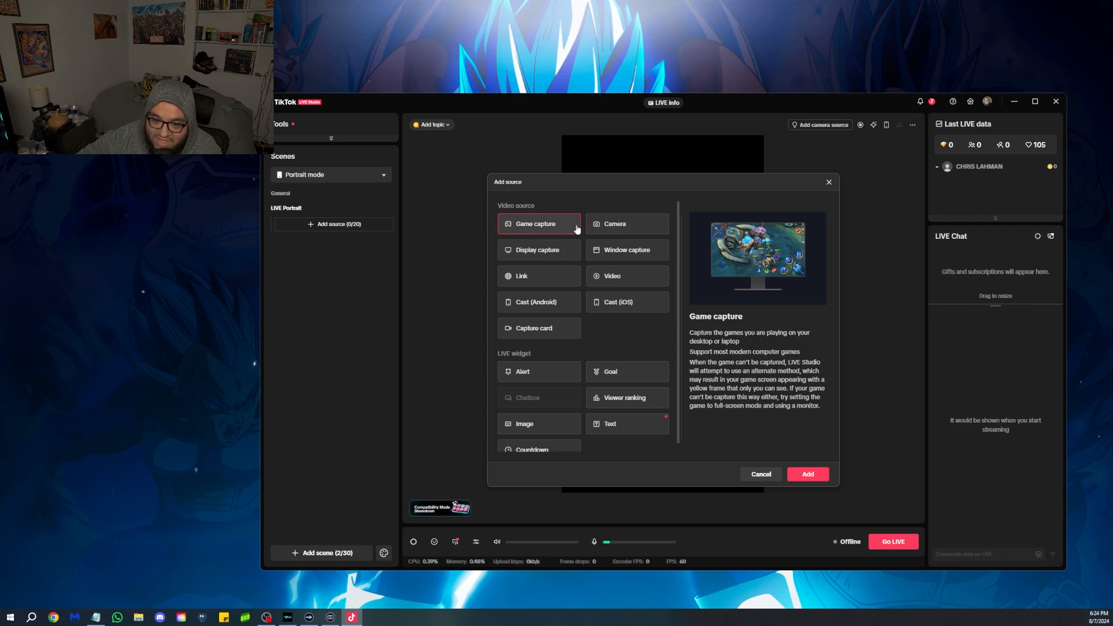
# - Choose Camera as the new source type and proceed to the Add Camera setup
pyautogui.click(625, 223)
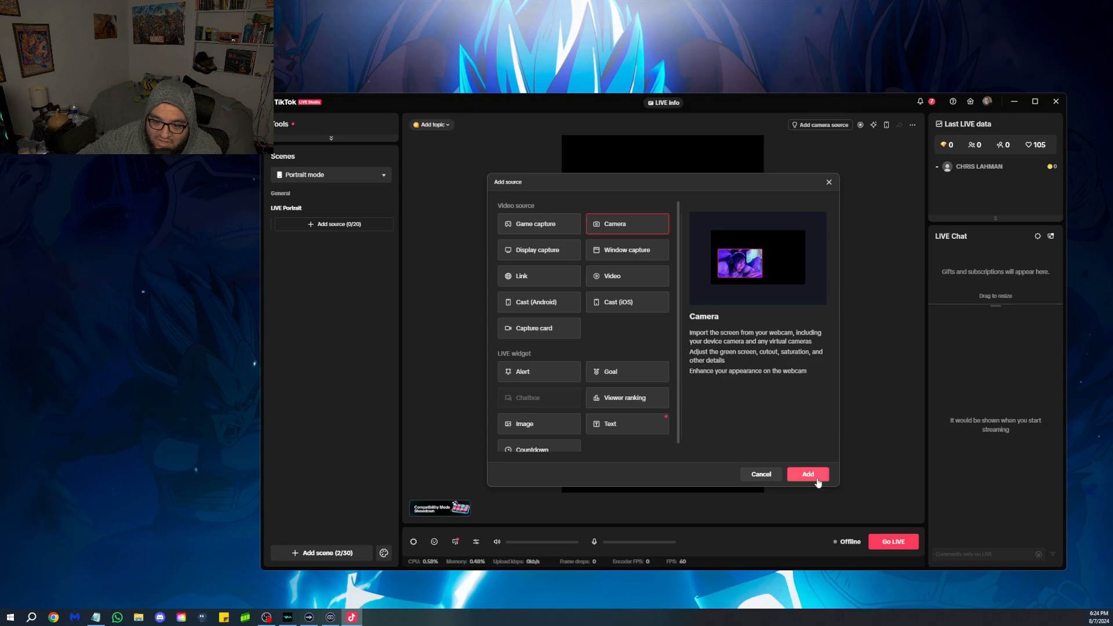
pyautogui.click(807, 474)
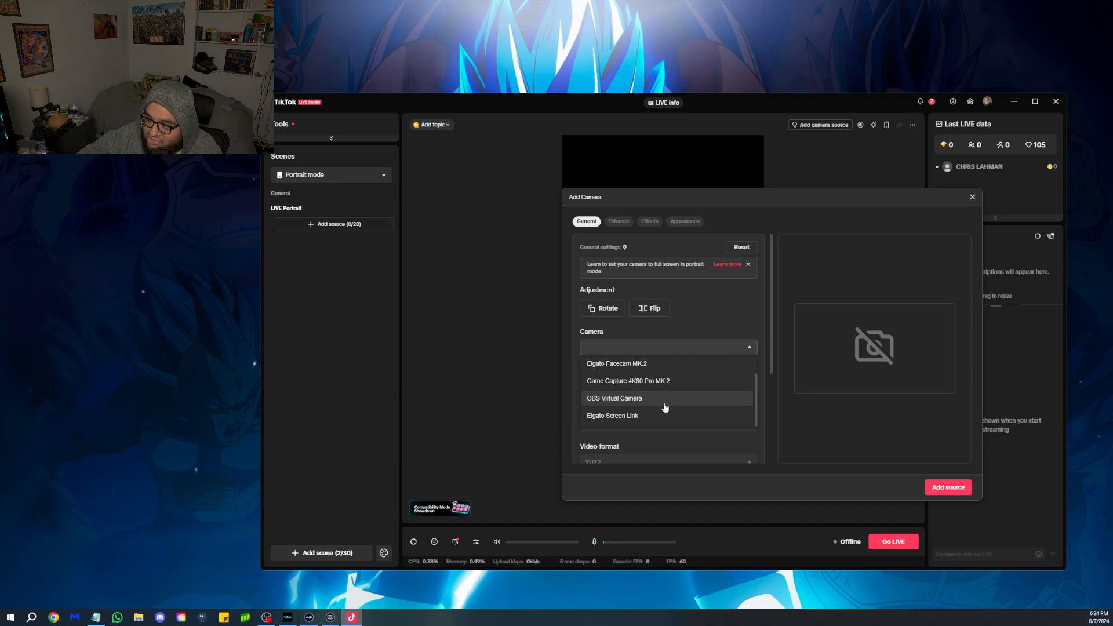
# - Add OBS Virtual Camera as the camera source at 1080*1920, 60 FPS, unmirrored
pyautogui.click(613, 398)
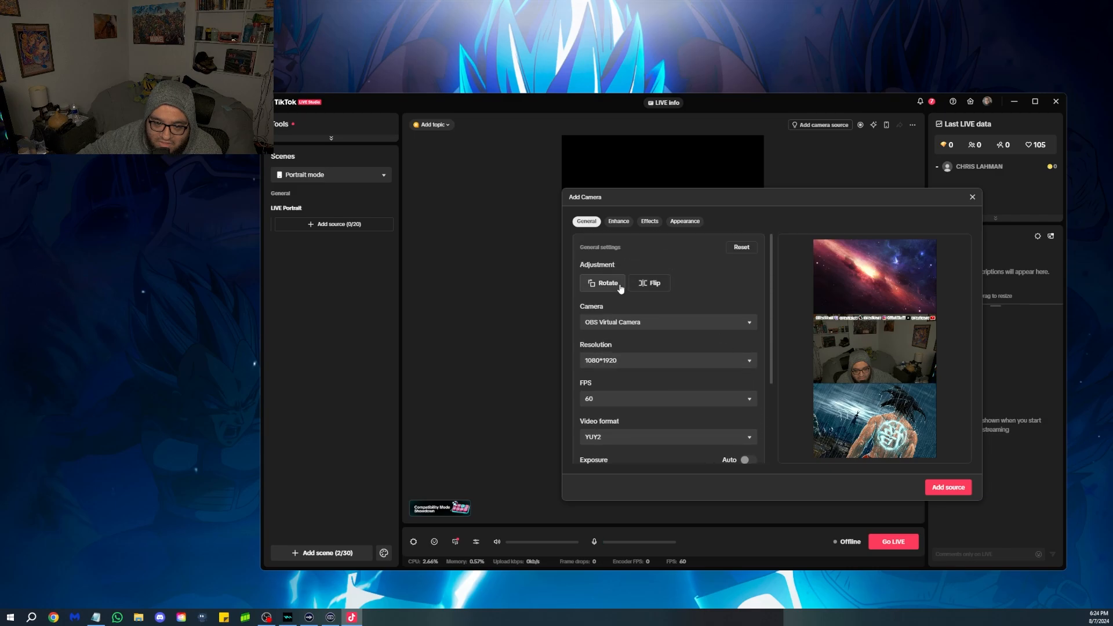
pyautogui.click(649, 283)
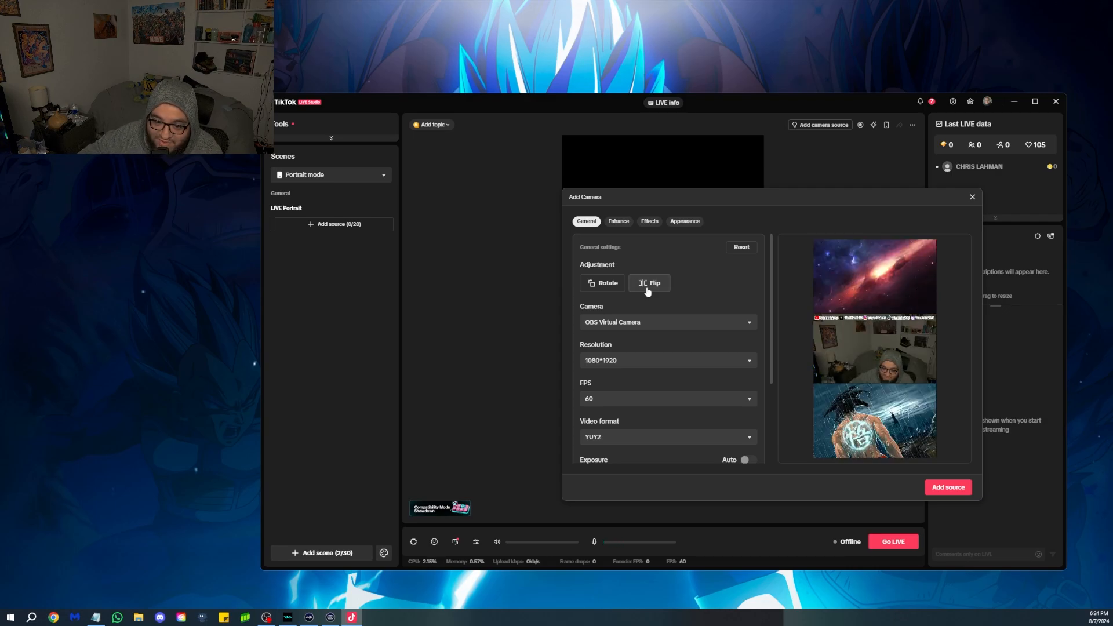
pyautogui.click(649, 283)
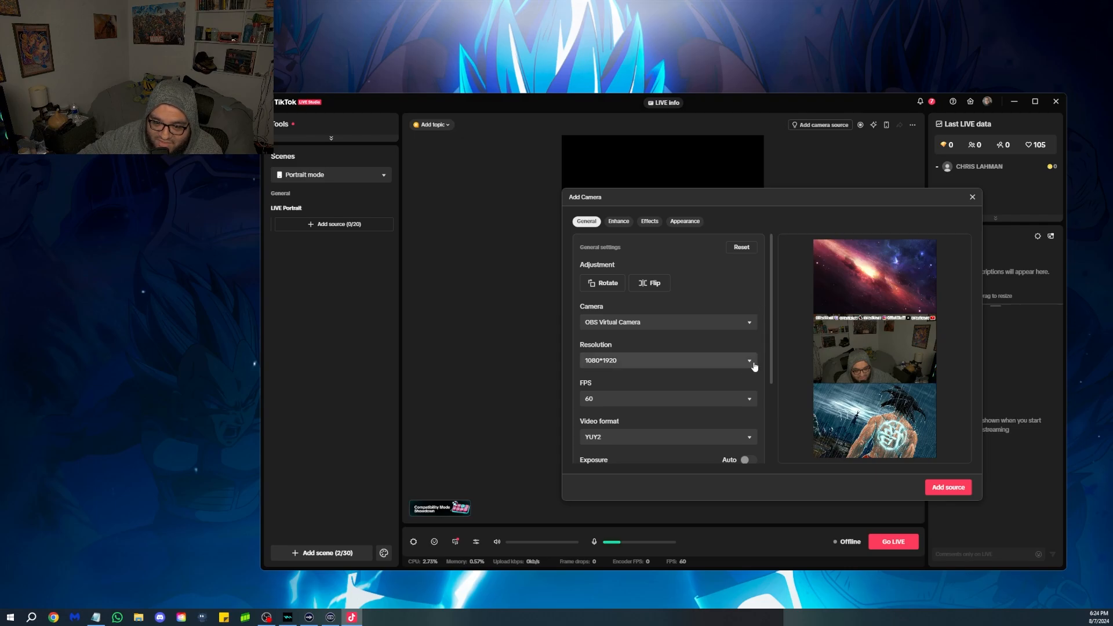
pyautogui.scroll(-3)
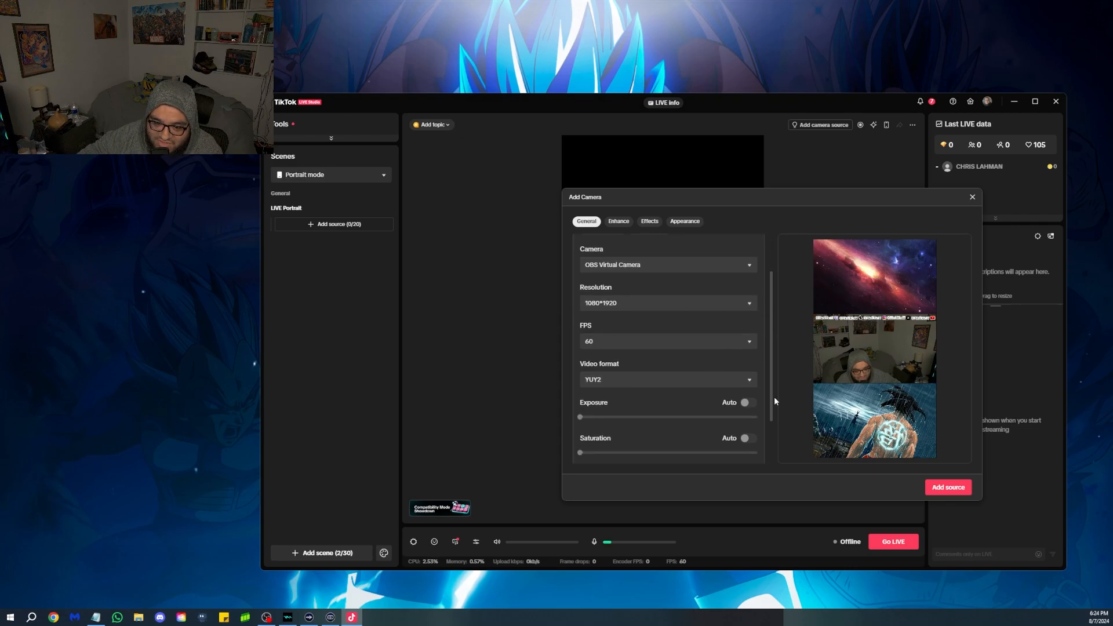
pyautogui.scroll(-3)
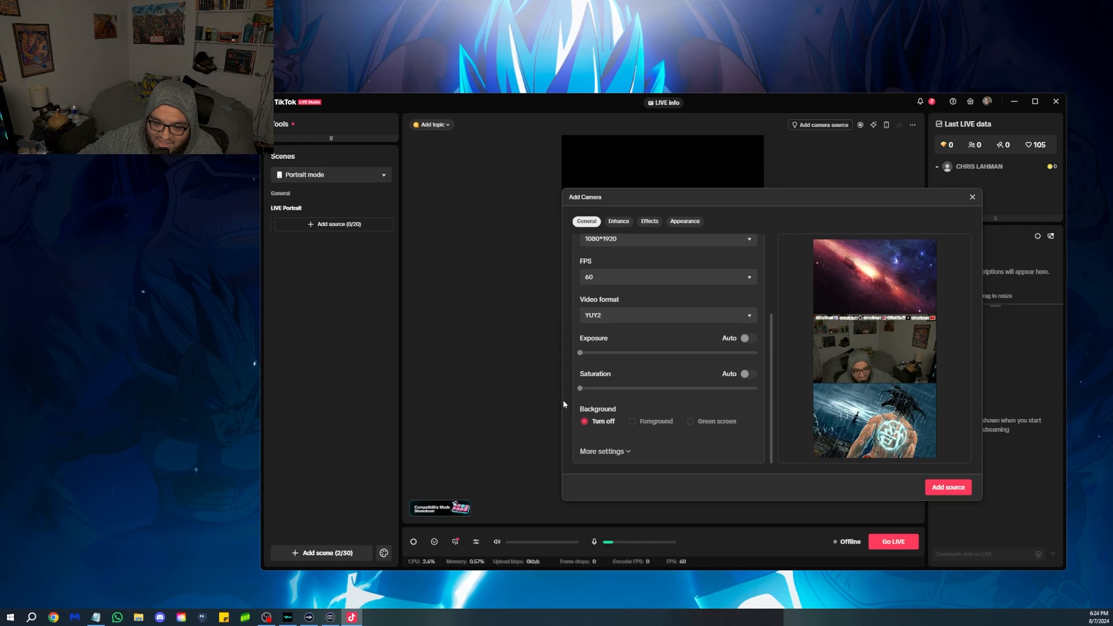
pyautogui.scroll(-3)
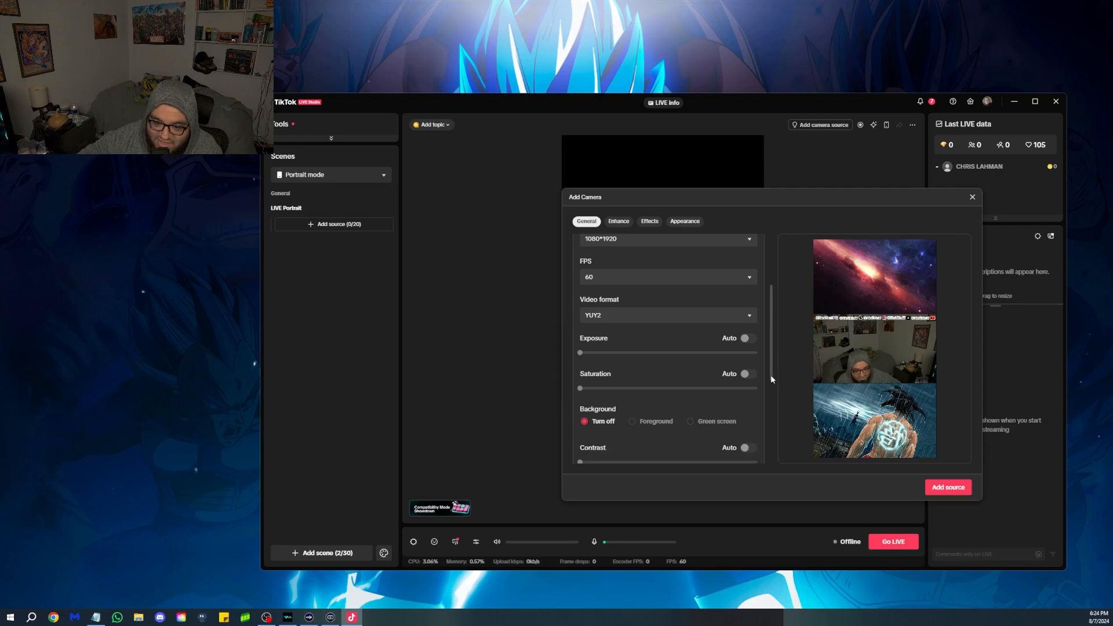
pyautogui.scroll(-3)
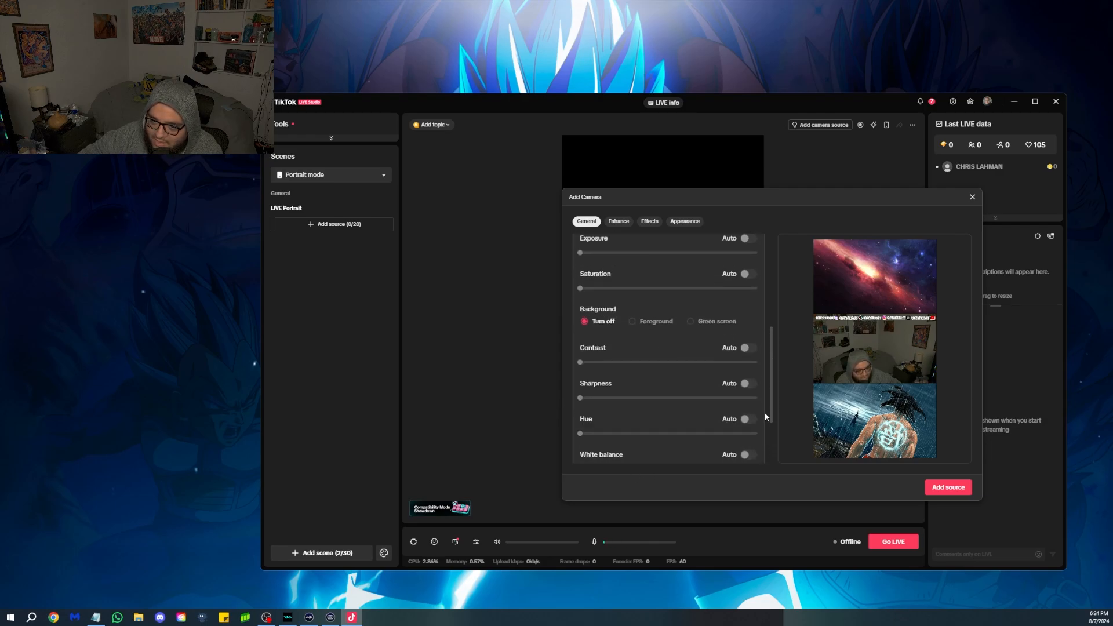
pyautogui.scroll(-3)
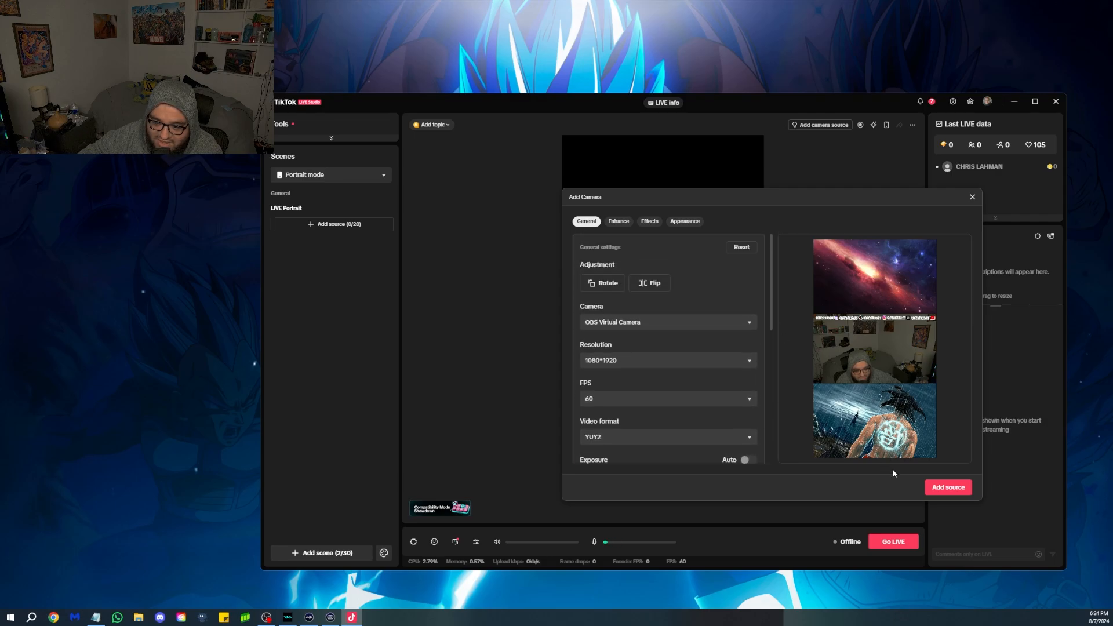
pyautogui.click(946, 487)
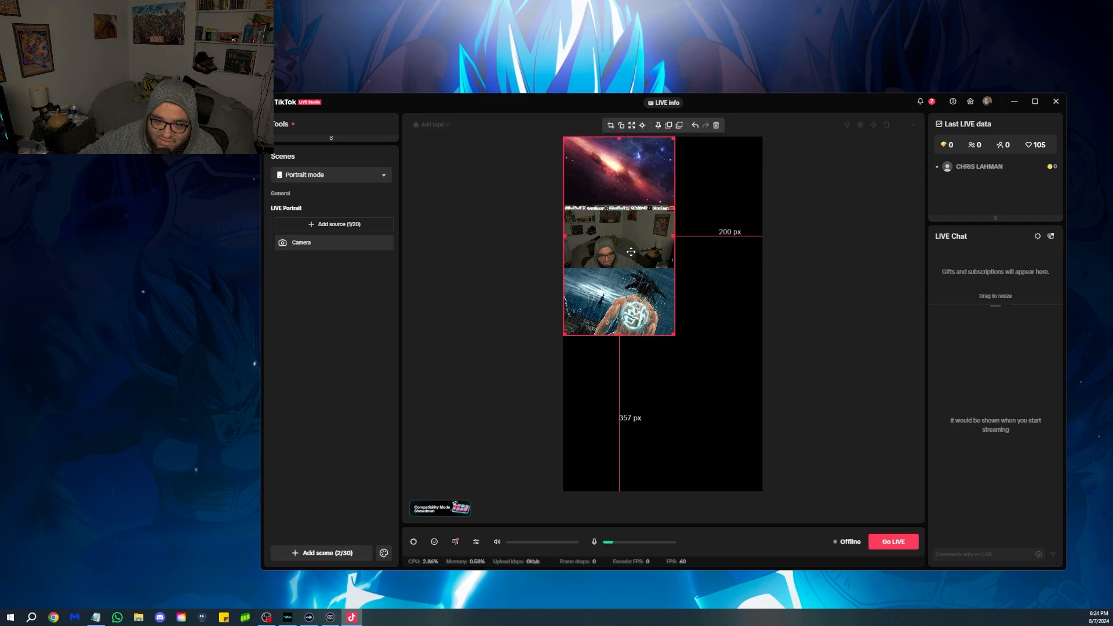
# - Make the Camera source fill the portrait canvas via Full screen > Fill to screen
pyautogui.rightClick(630, 252)
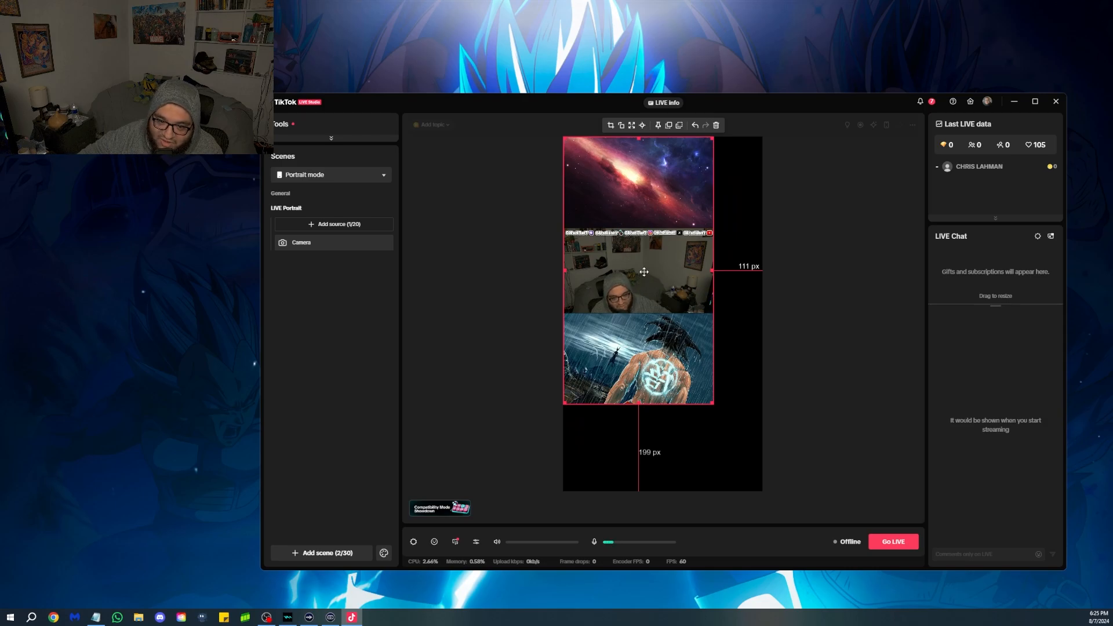
pyautogui.rightClick(642, 272)
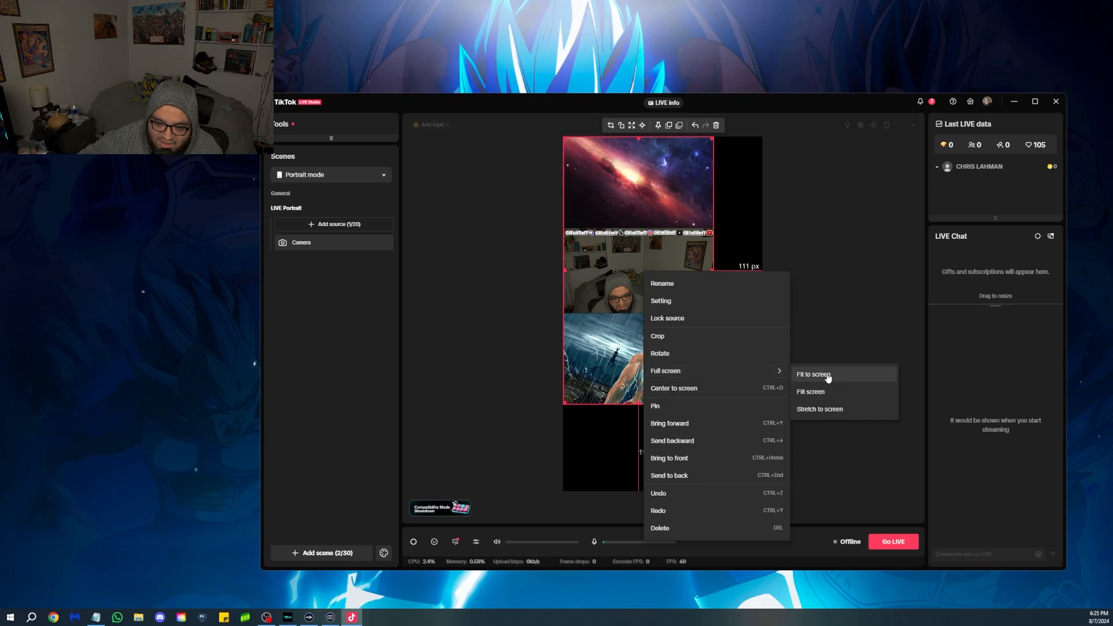
pyautogui.click(811, 374)
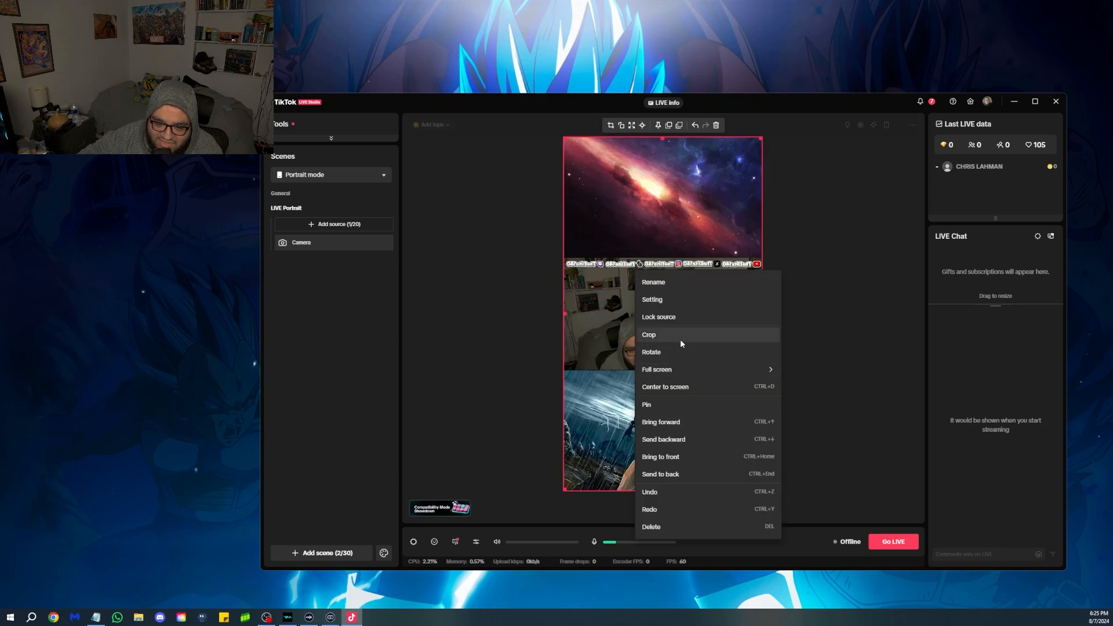
# - Reapply the camera source settings with OBS Virtual Camera as the device
pyautogui.click(651, 299)
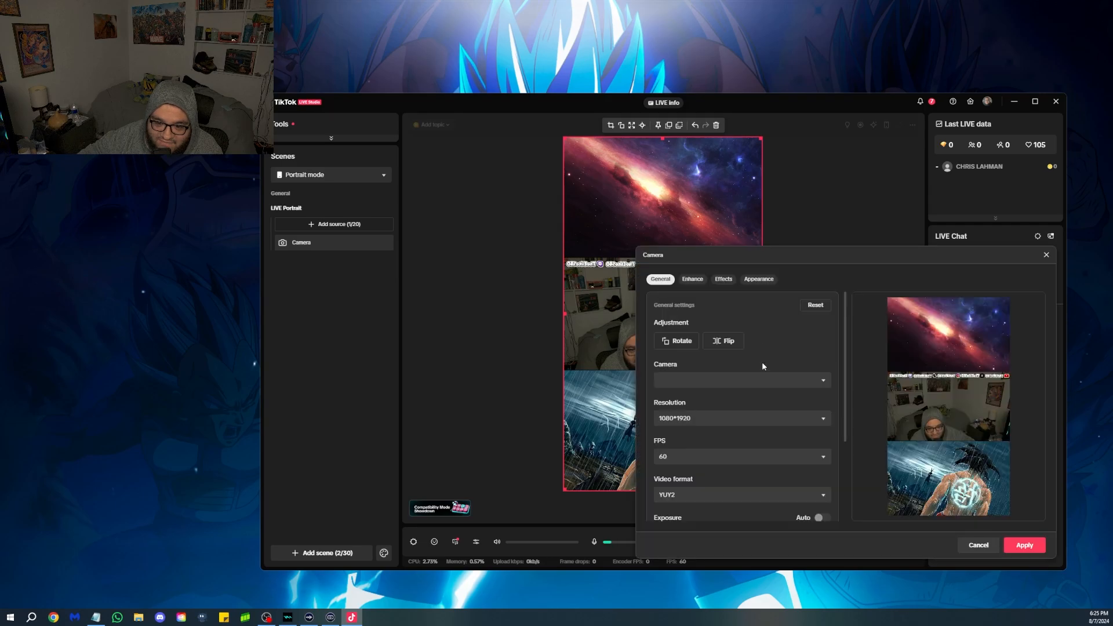
pyautogui.click(741, 380)
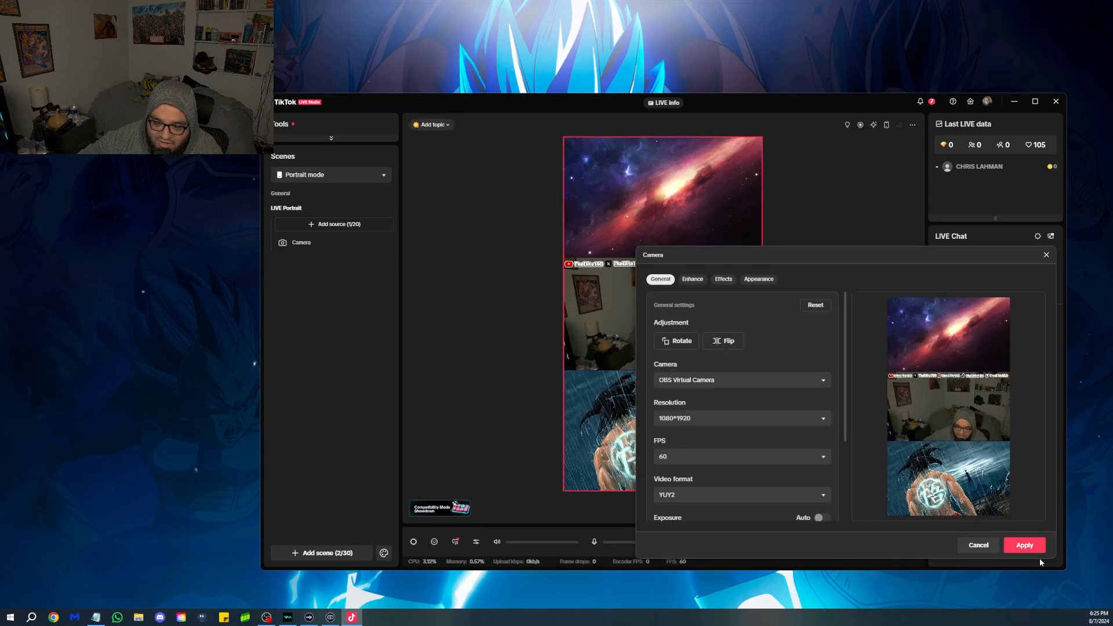
pyautogui.click(1024, 545)
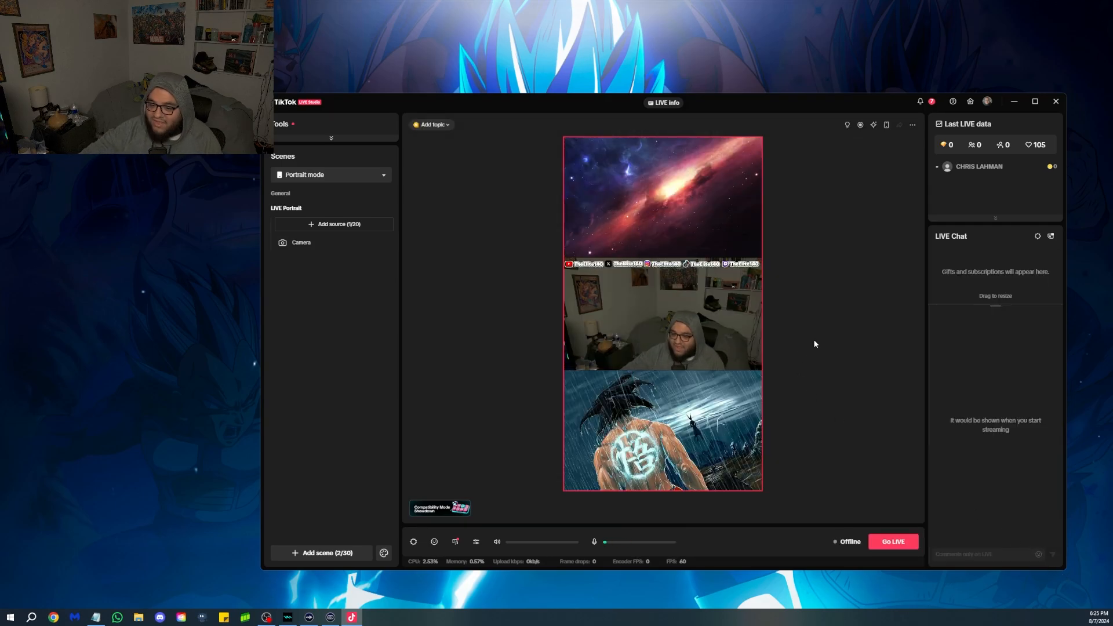
pyautogui.moveTo(881, 319)
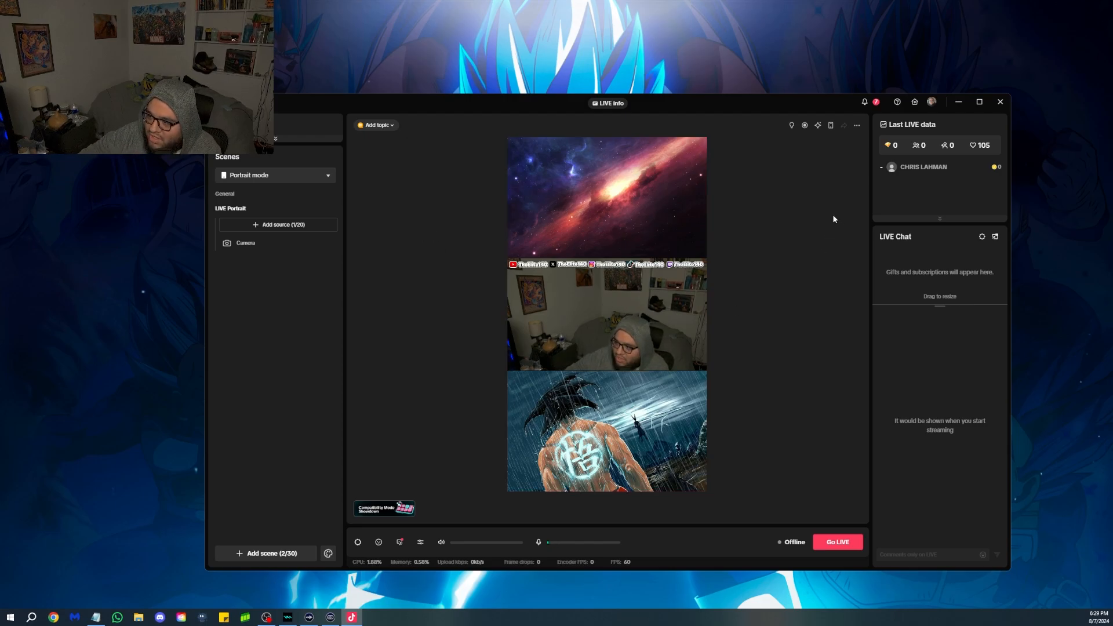
pyautogui.click(275, 175)
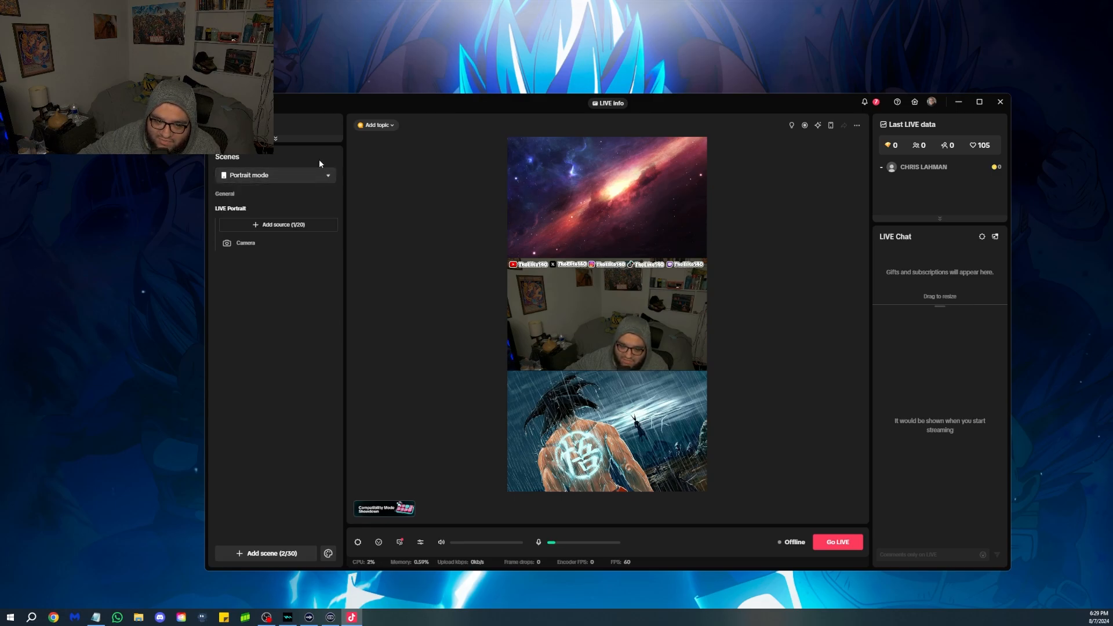
pyautogui.moveTo(284, 250)
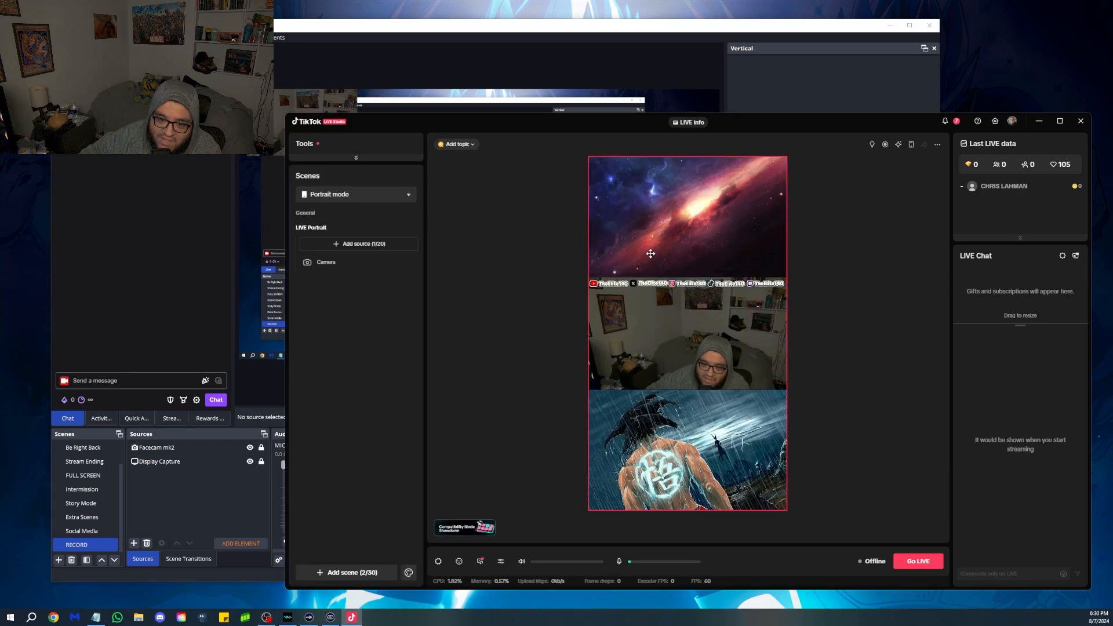
pyautogui.moveTo(501, 561)
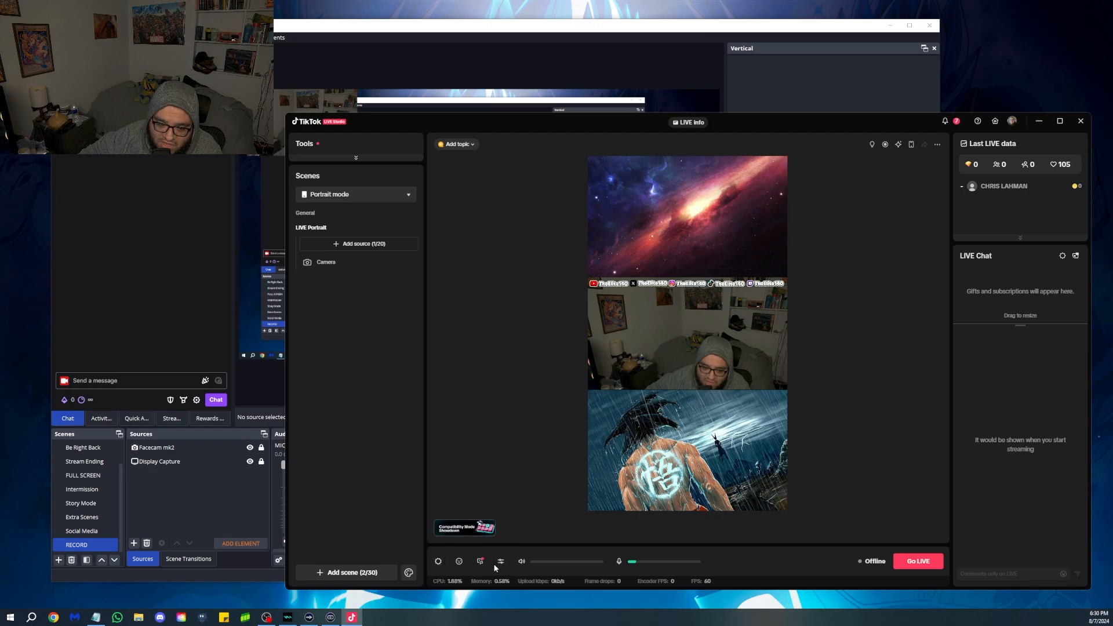
# - Check the audio mixer levels before adding another source
pyautogui.click(499, 561)
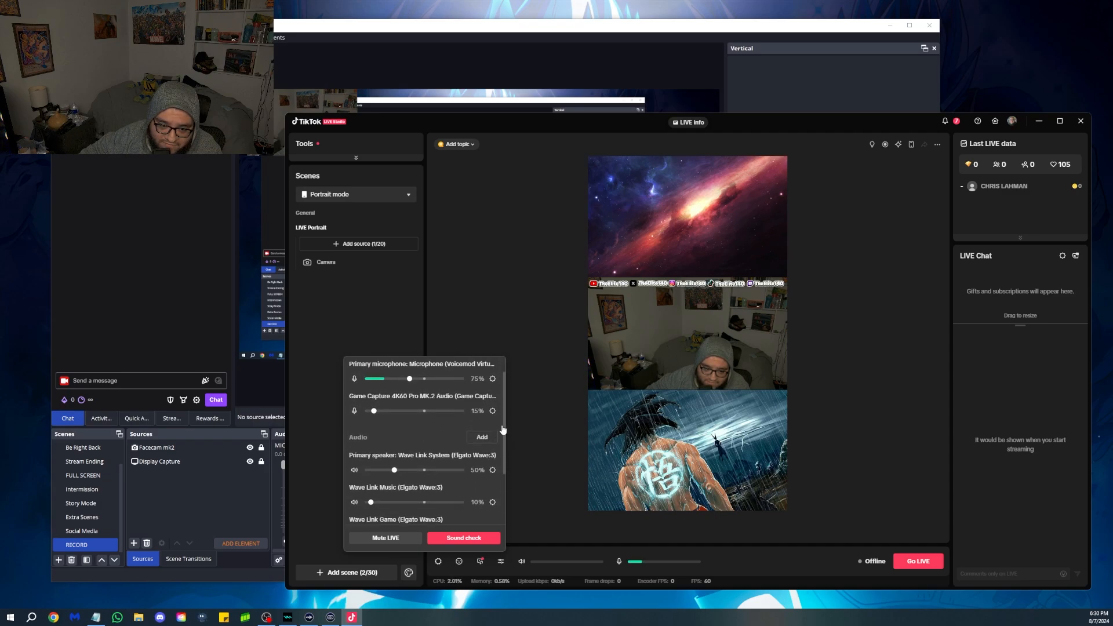
pyautogui.scroll(-3)
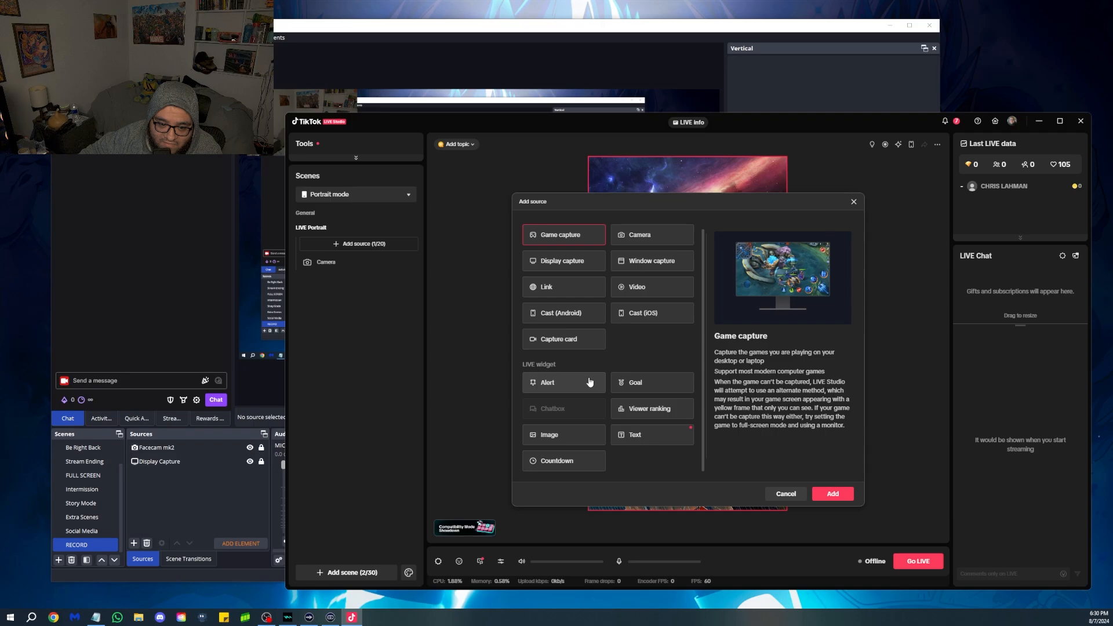
# - Add an Alert LIVE widget and place it top-left over the galaxy image
pyautogui.click(547, 381)
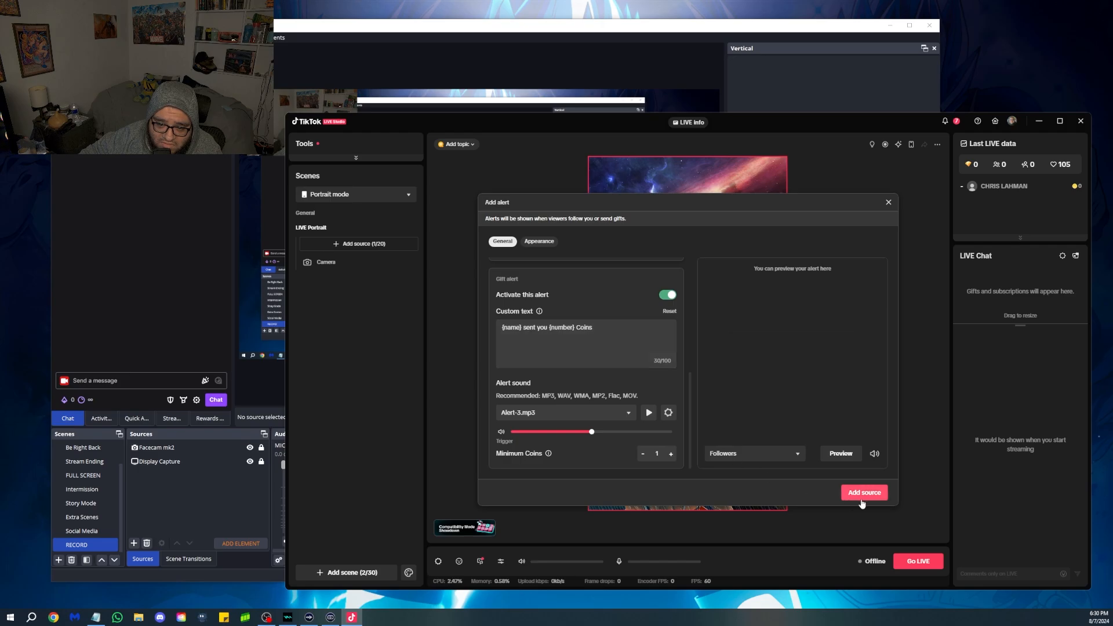
pyautogui.click(862, 492)
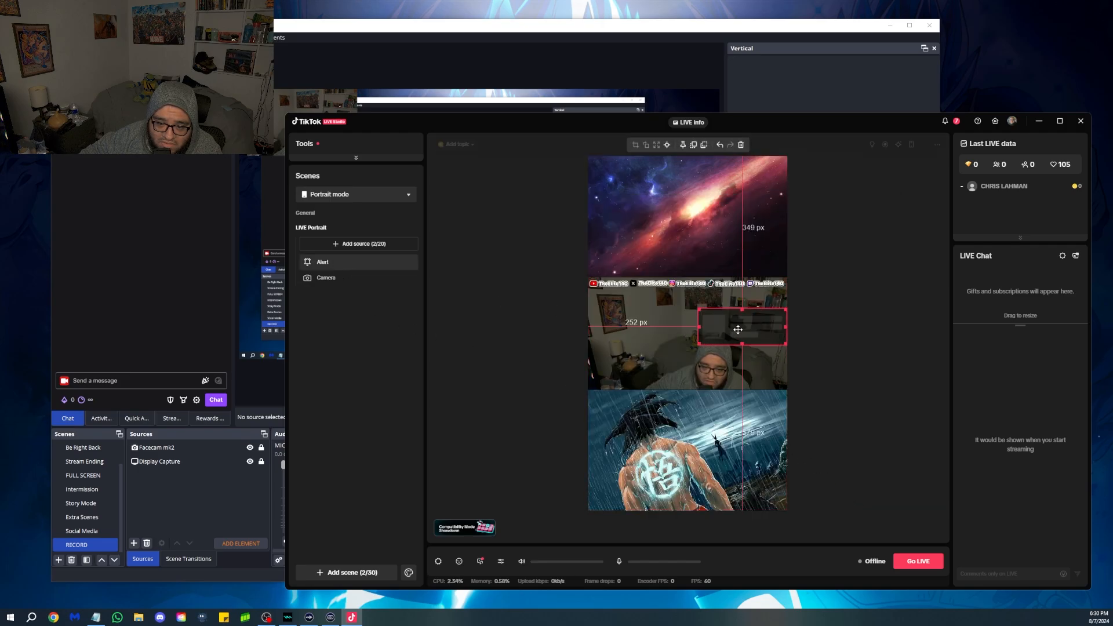
pyautogui.moveTo(741, 328); pyautogui.dragTo(630, 194)
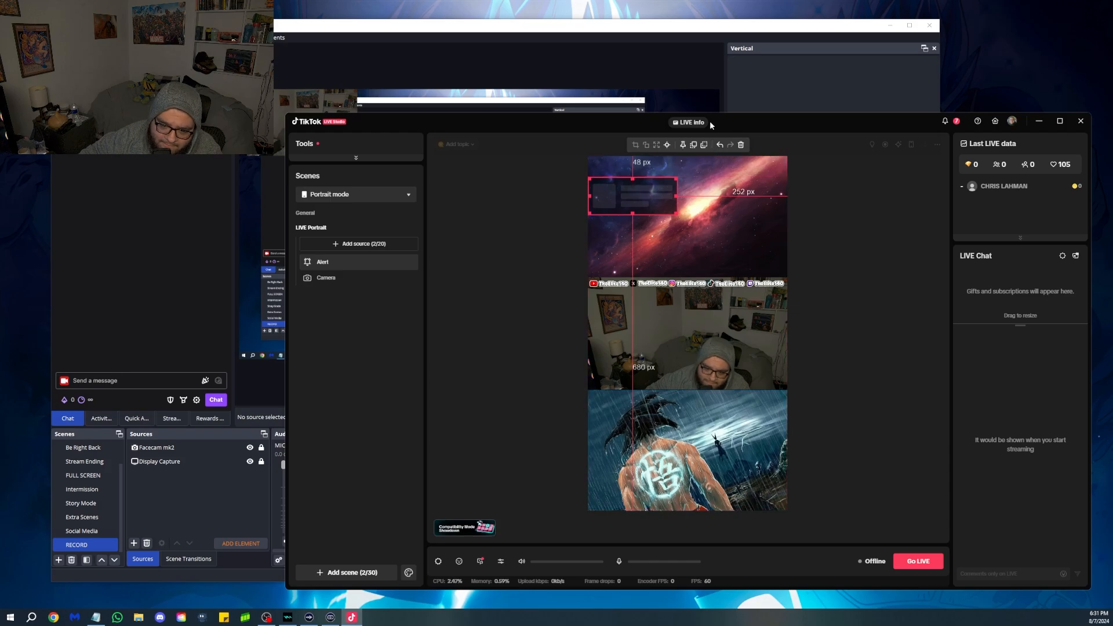
pyautogui.moveTo(696, 51)
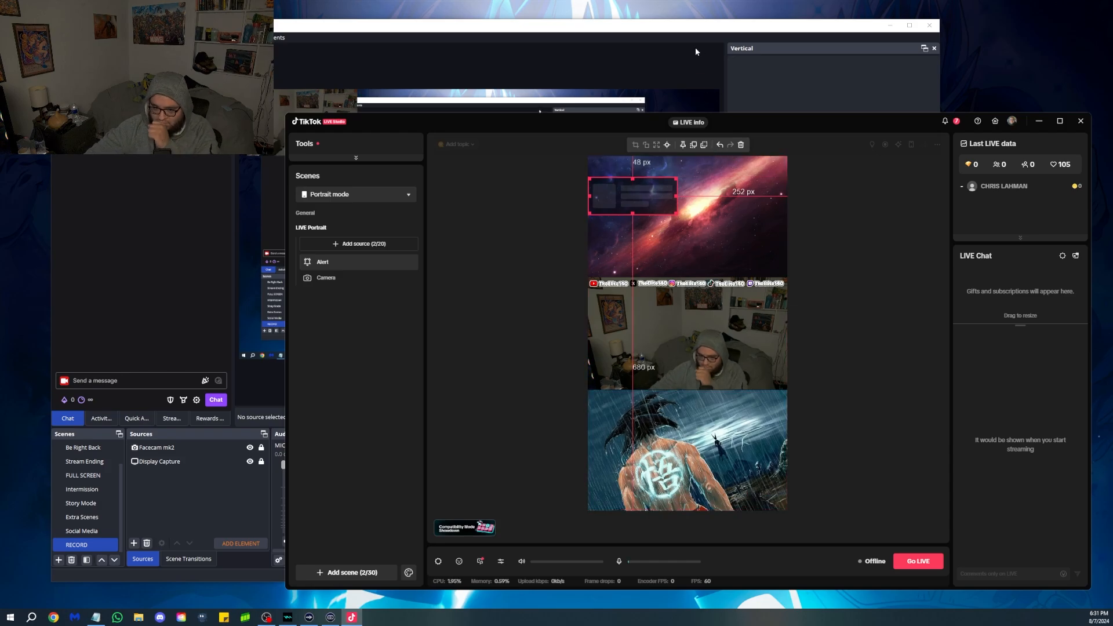